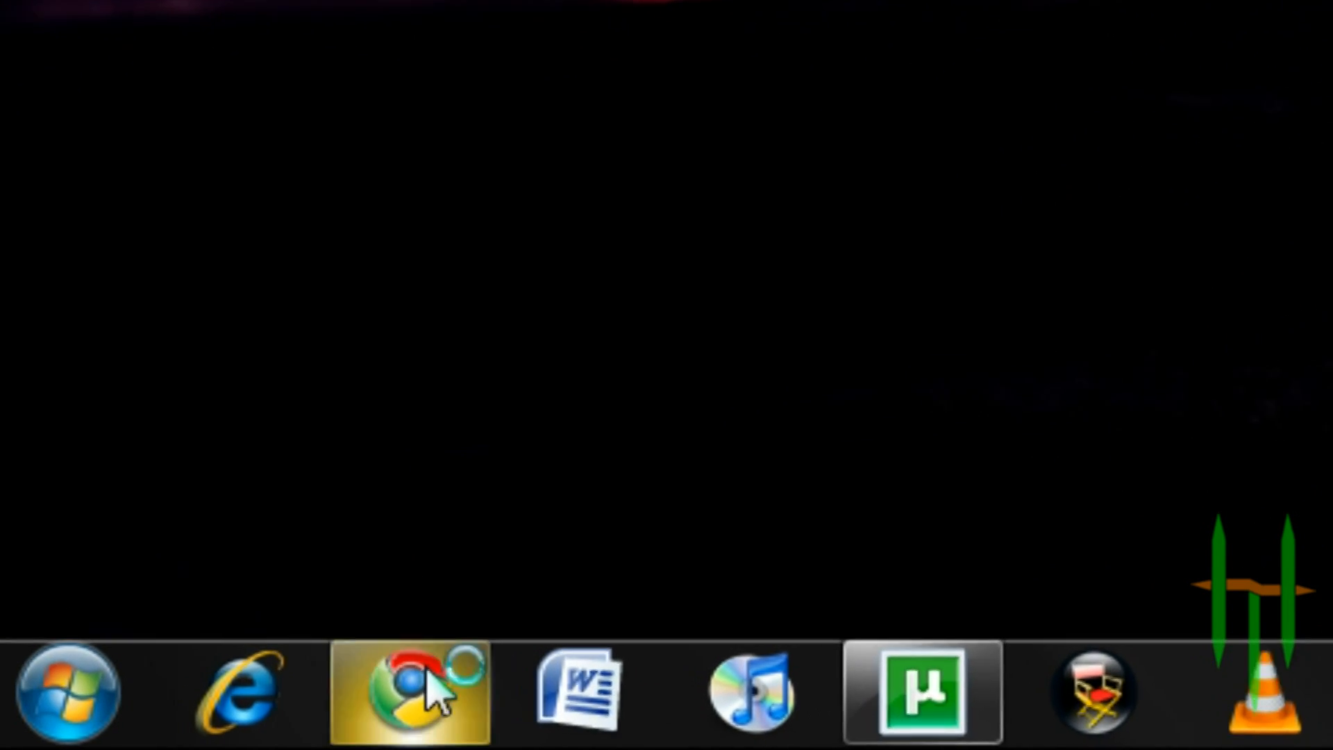
Launch Google Chrome from the taskbar so the Google homepage shows
{"action": "left_click", "coordinate": [412, 691]}
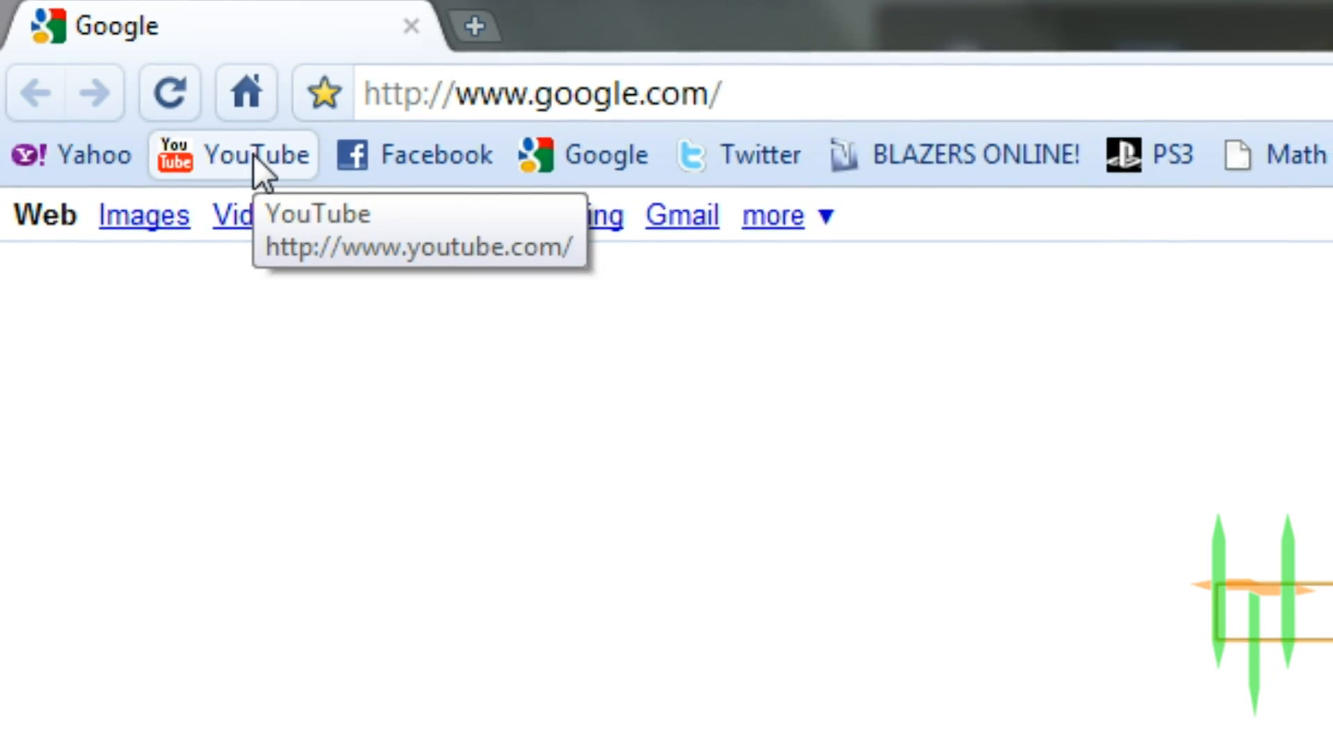
Go to YouTube via the bookmark and land on the HowToAndMore channel page in edit mode
{"action": "left_click", "coordinate": [229, 154]}
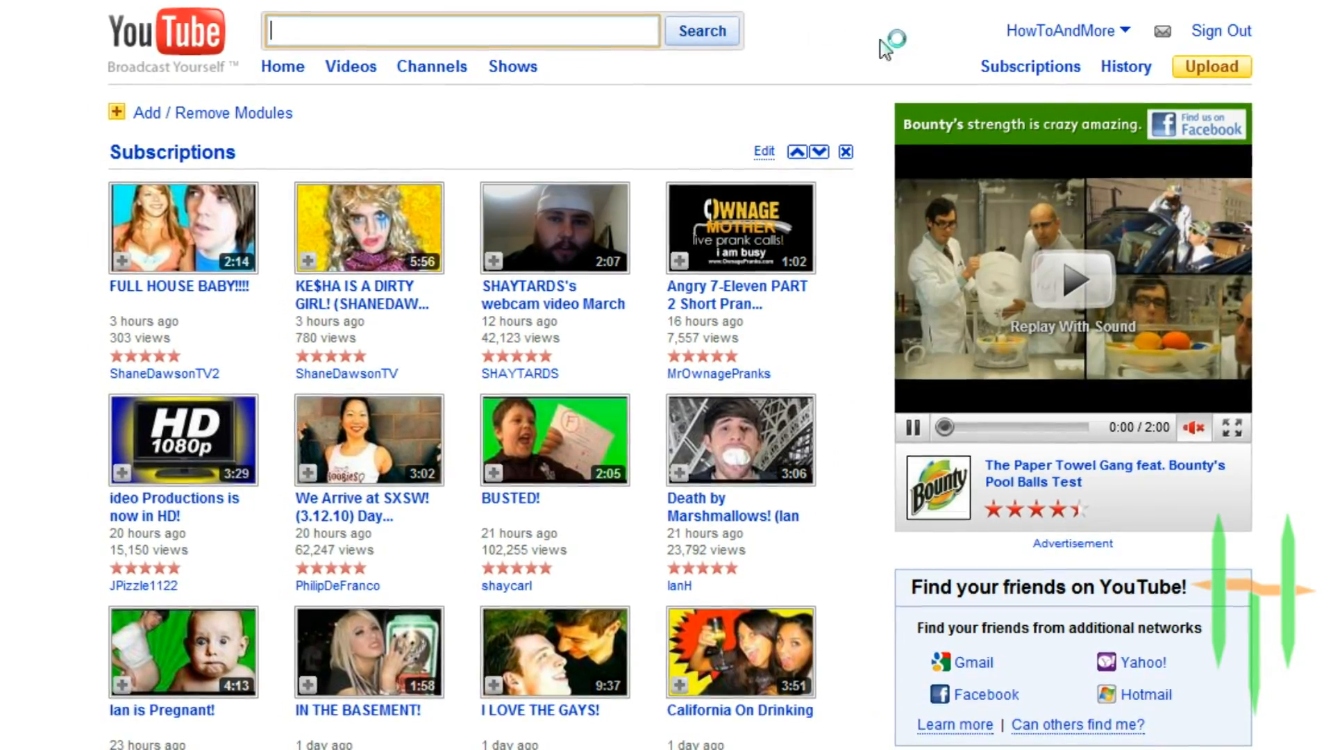
{"action": "left_click", "coordinate": [1063, 31]}
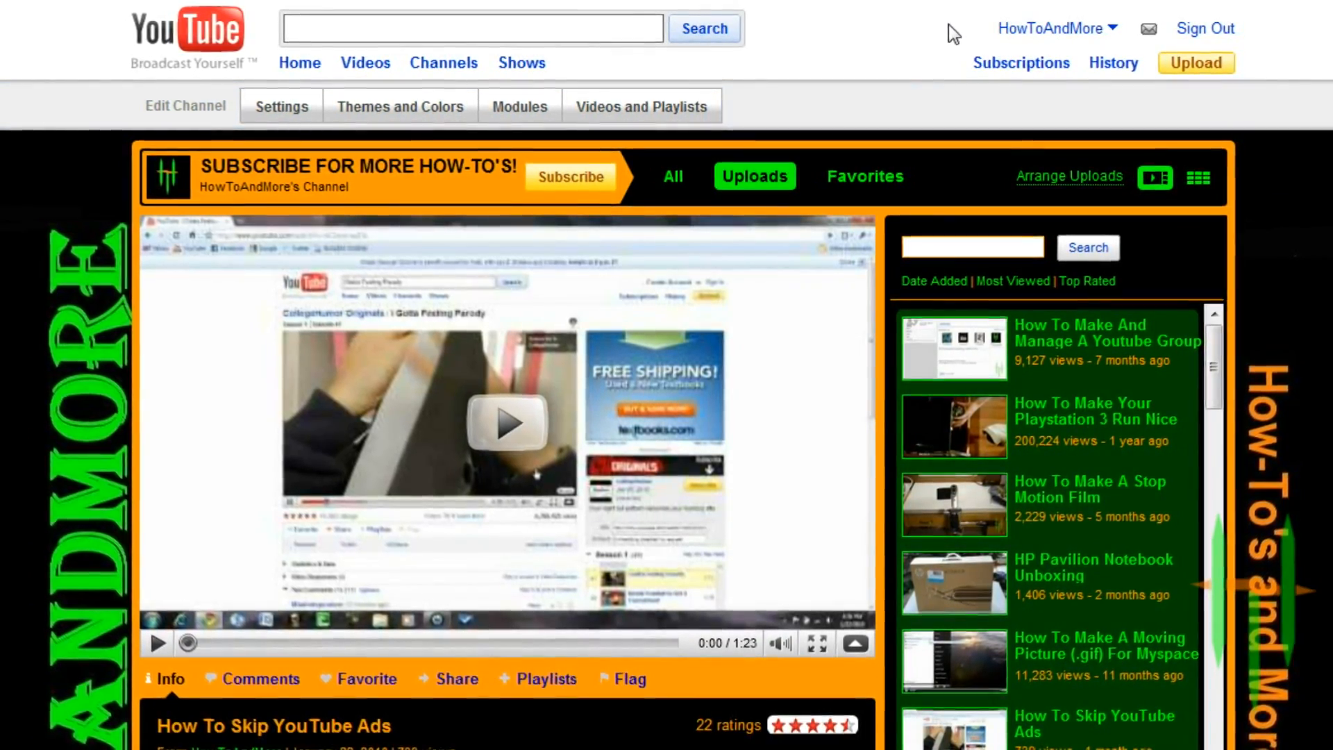
{"action": "scroll", "scroll_direction": "down", "scroll_amount": 3}
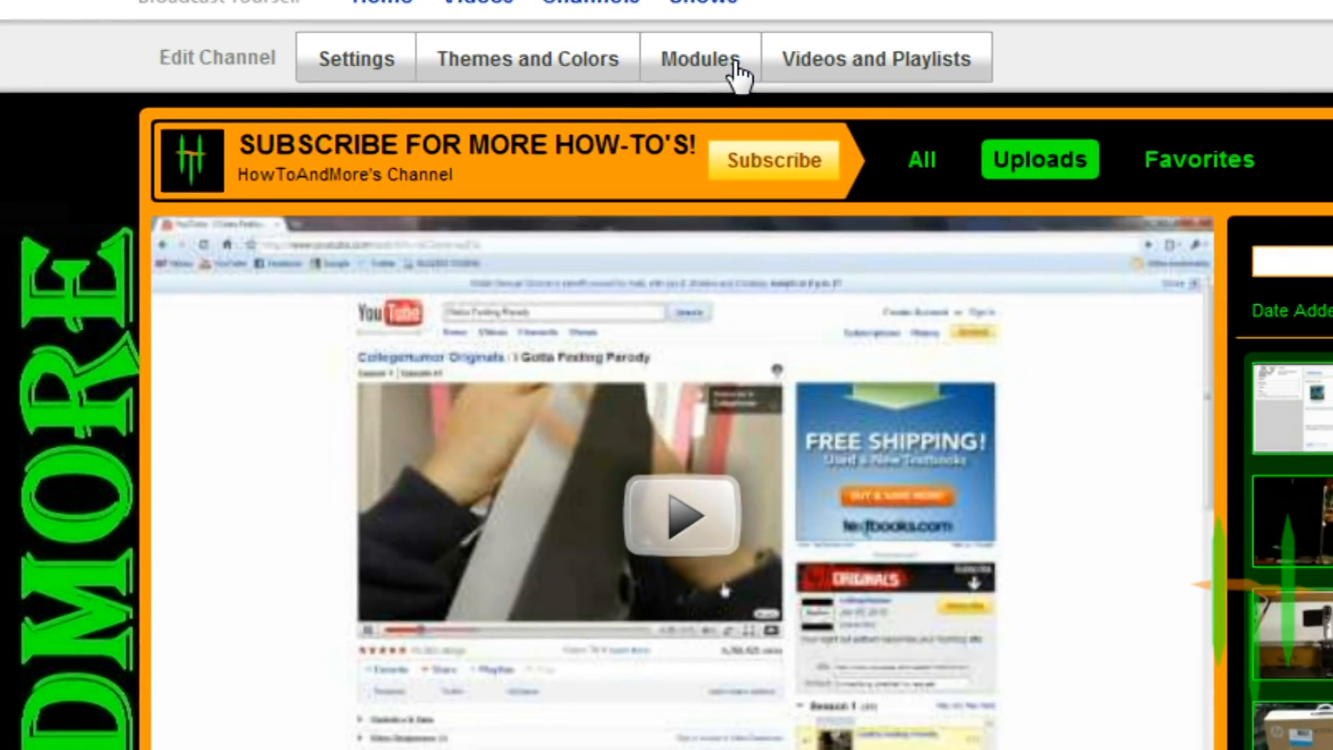
Enable the Other Channels box from the Modules options so it appears on the page
{"action": "left_click", "coordinate": [698, 59]}
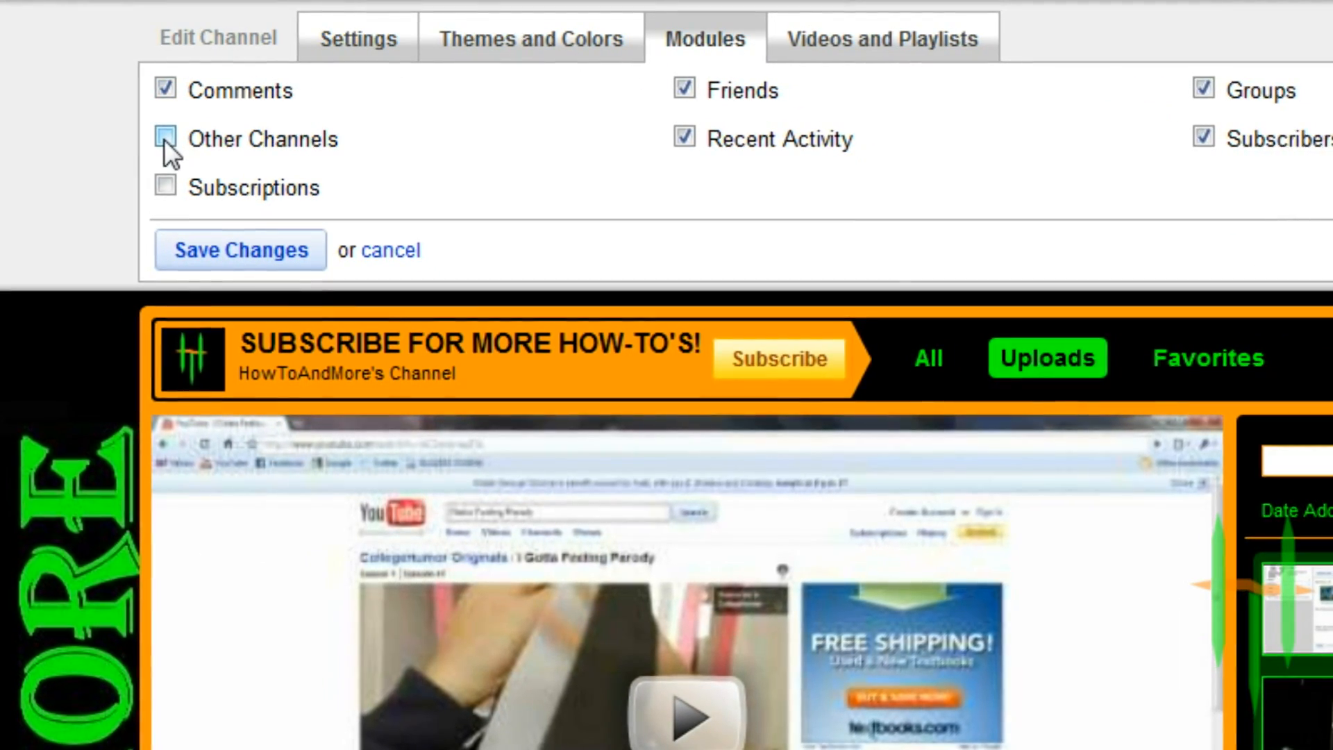
{"action": "left_click", "coordinate": [161, 139]}
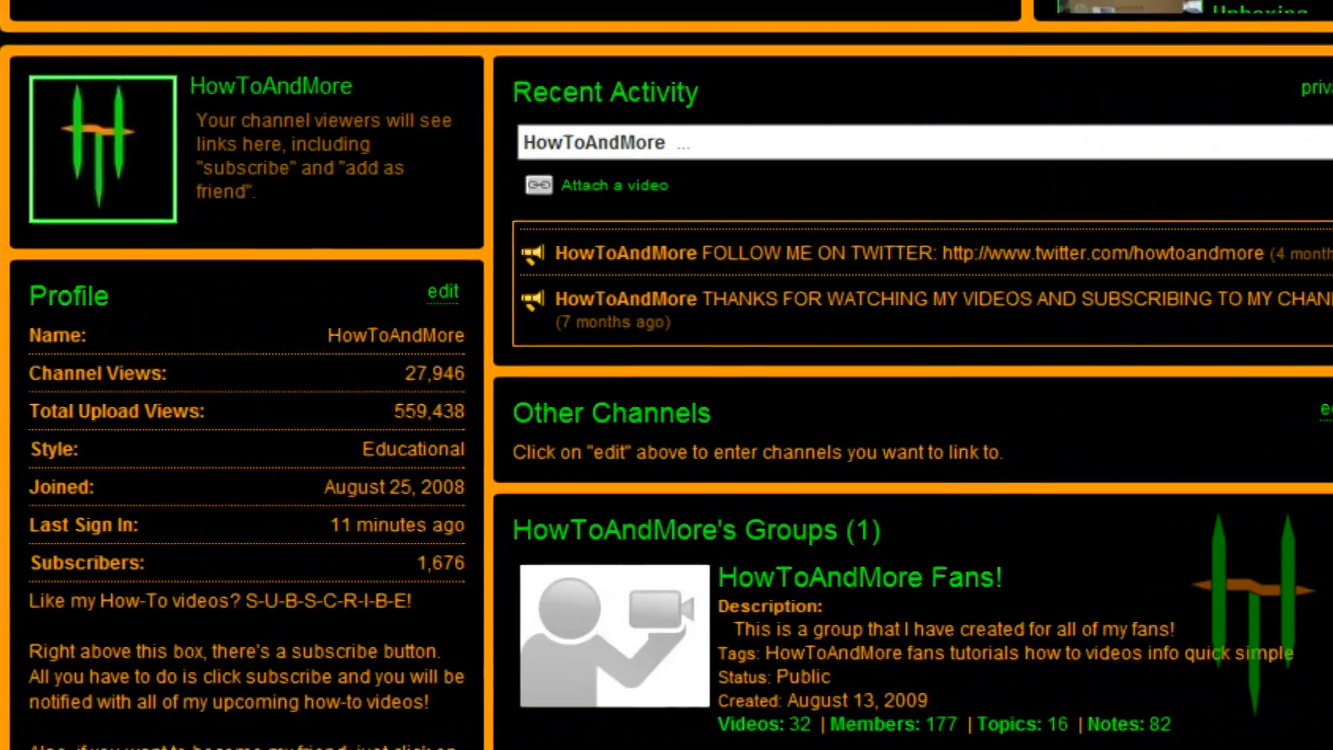
{"action": "scroll", "scroll_direction": "down", "scroll_amount": 3}
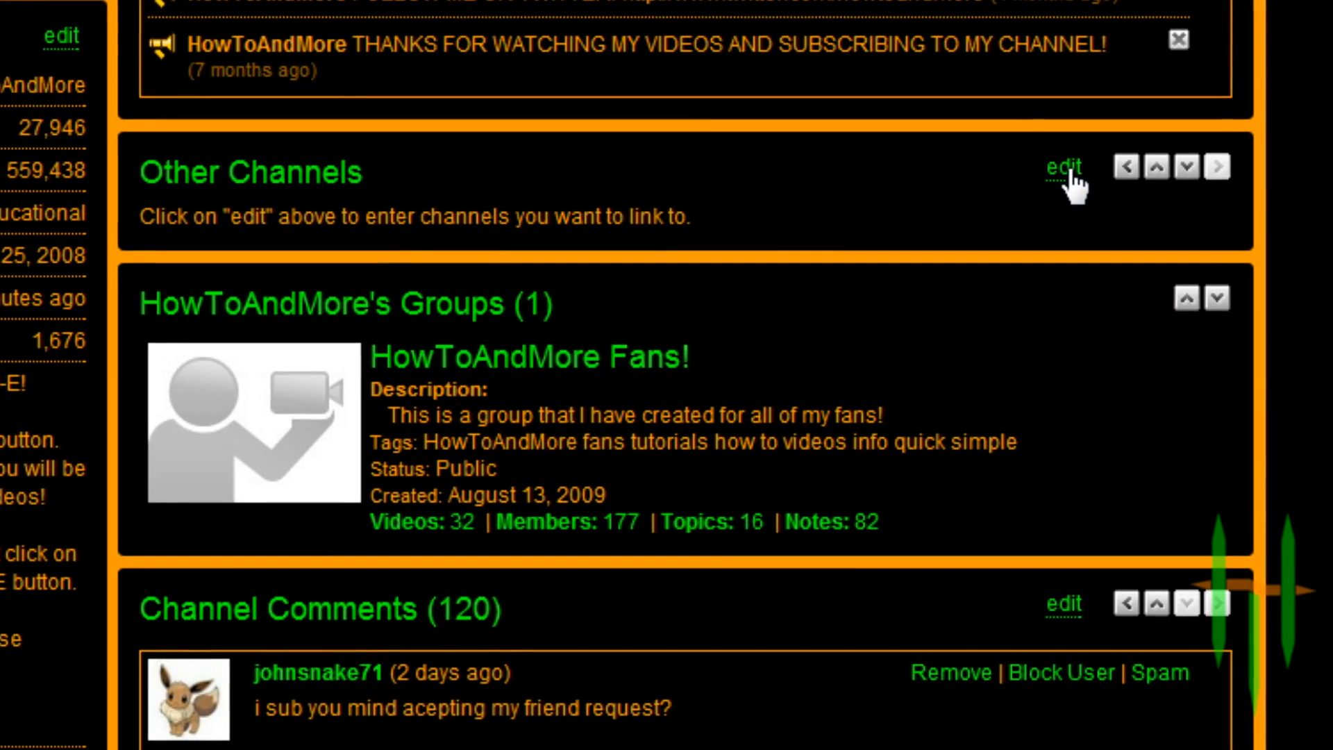
Edit the Other Channels box and replace its title with 'HowToAndMore's Favs!'
{"action": "left_click", "coordinate": [1065, 166]}
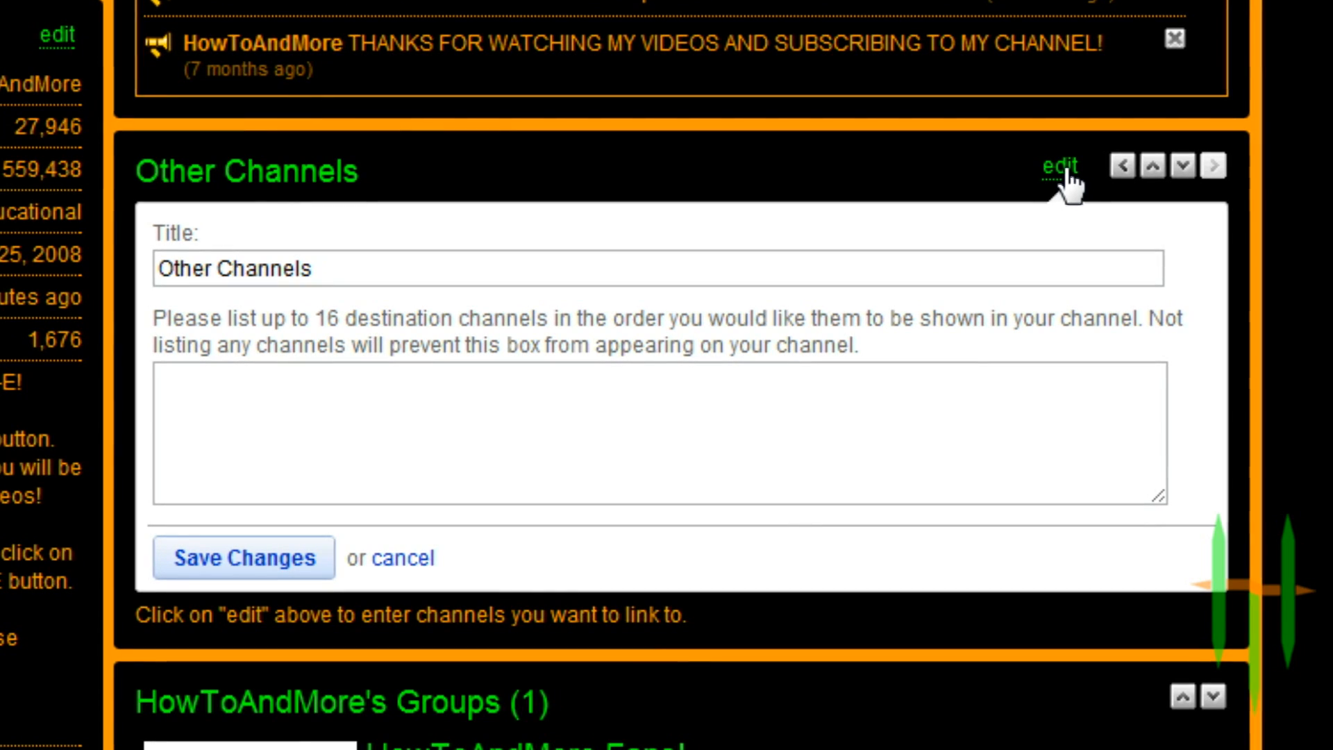
{"action": "double_click", "coordinate": [263, 268]}
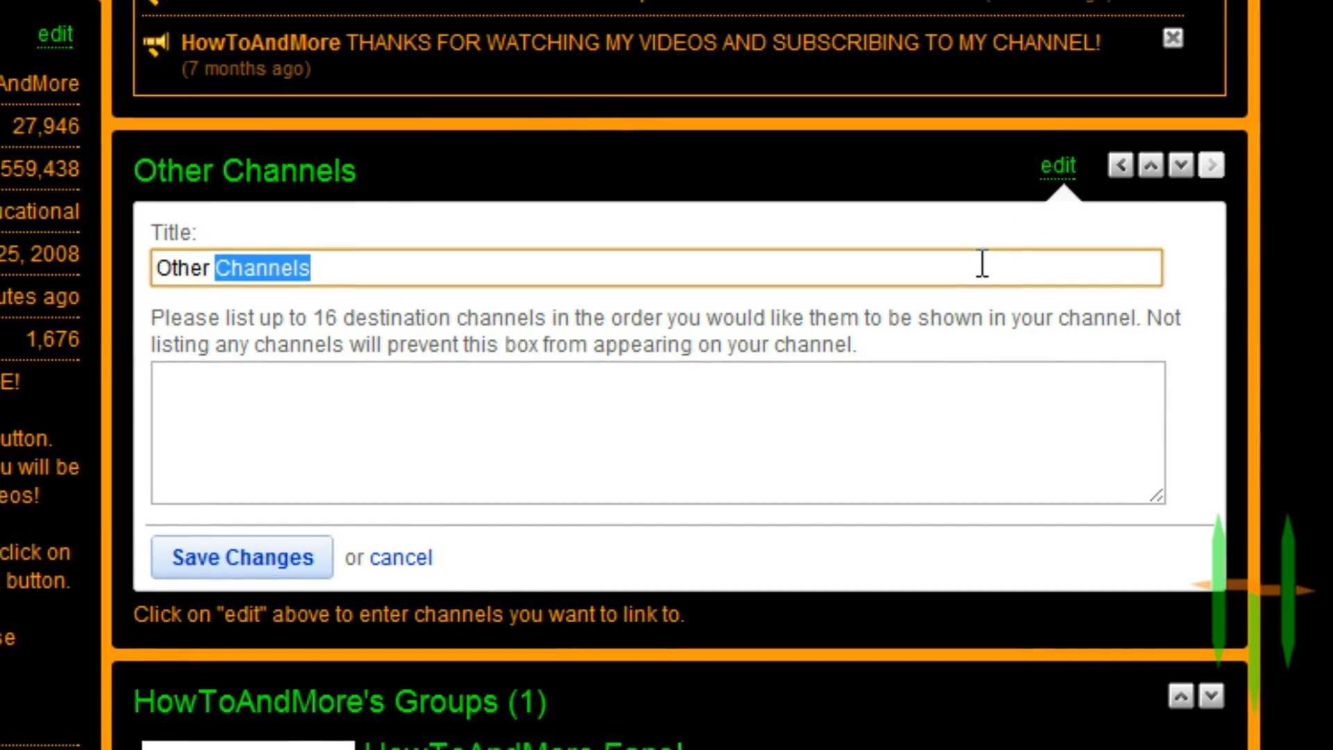
{"action": "type", "text": "How"}
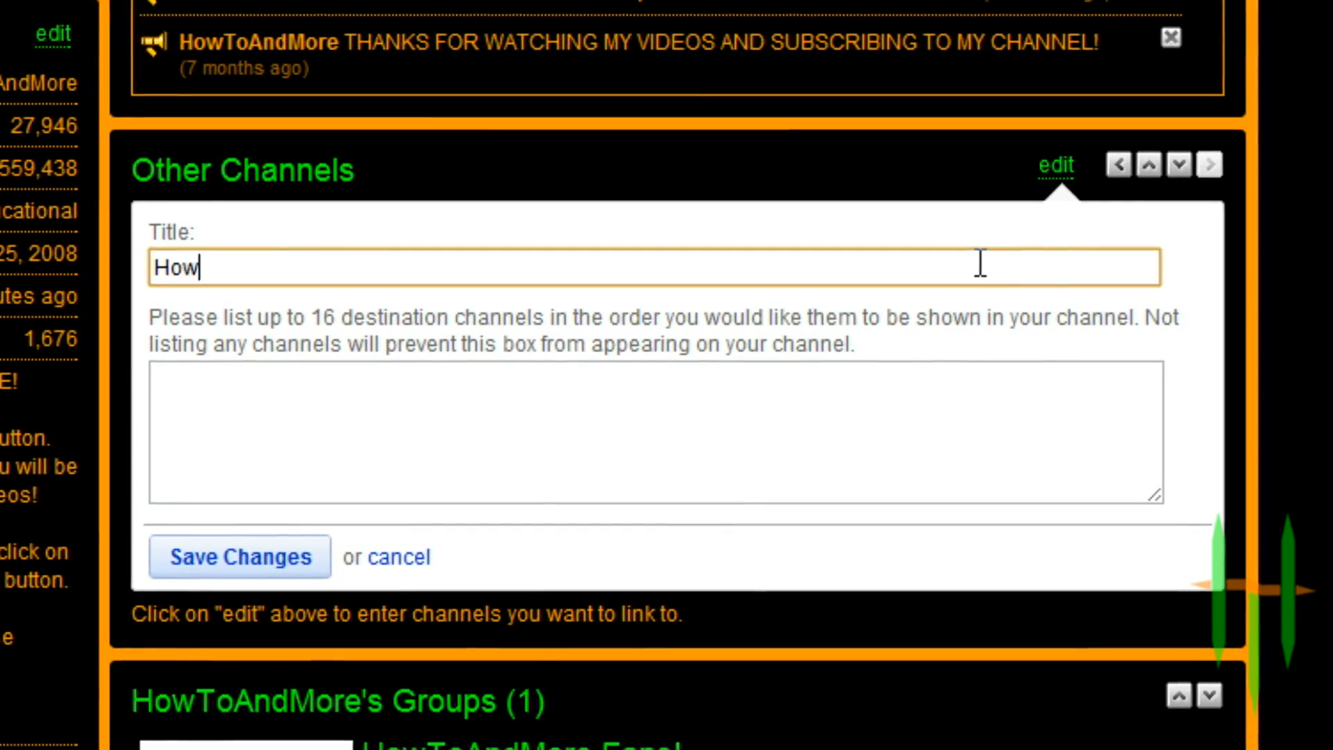
{"action": "type", "text": "ToAn"}
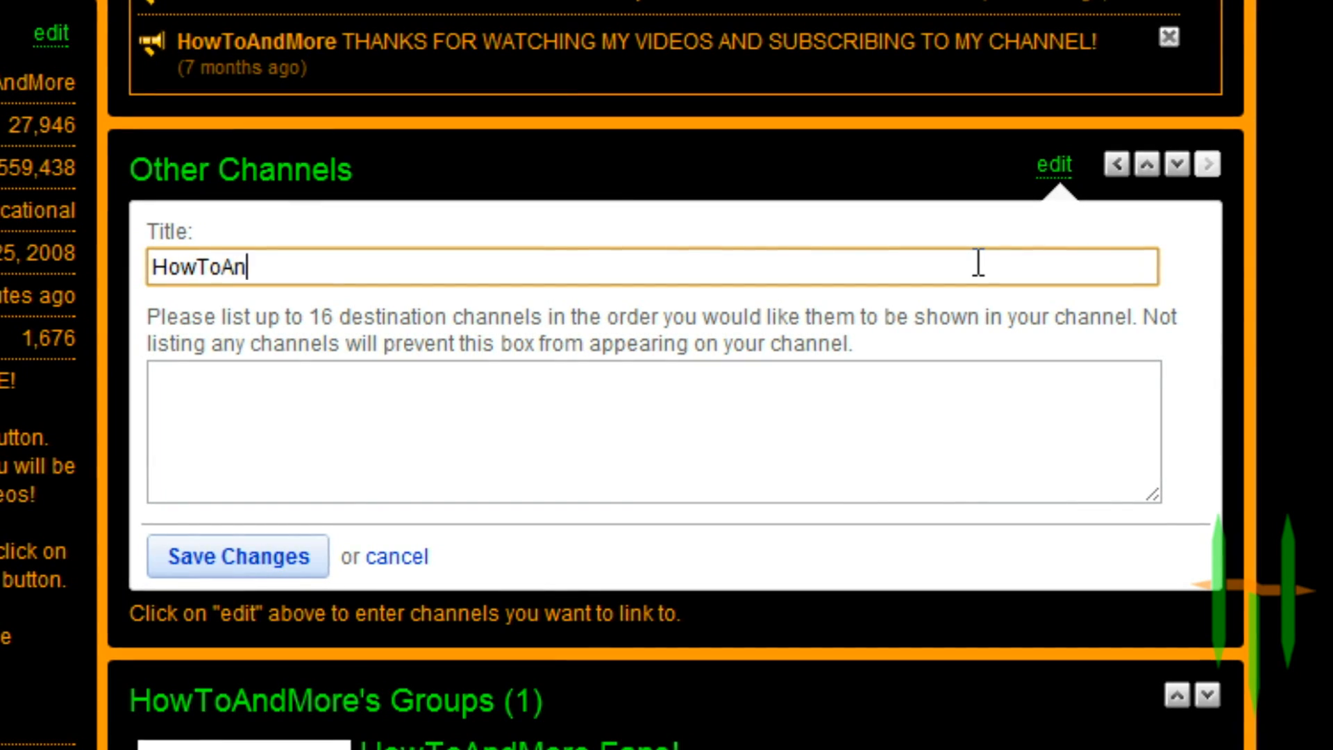
{"action": "type", "text": "dMore's Fa"}
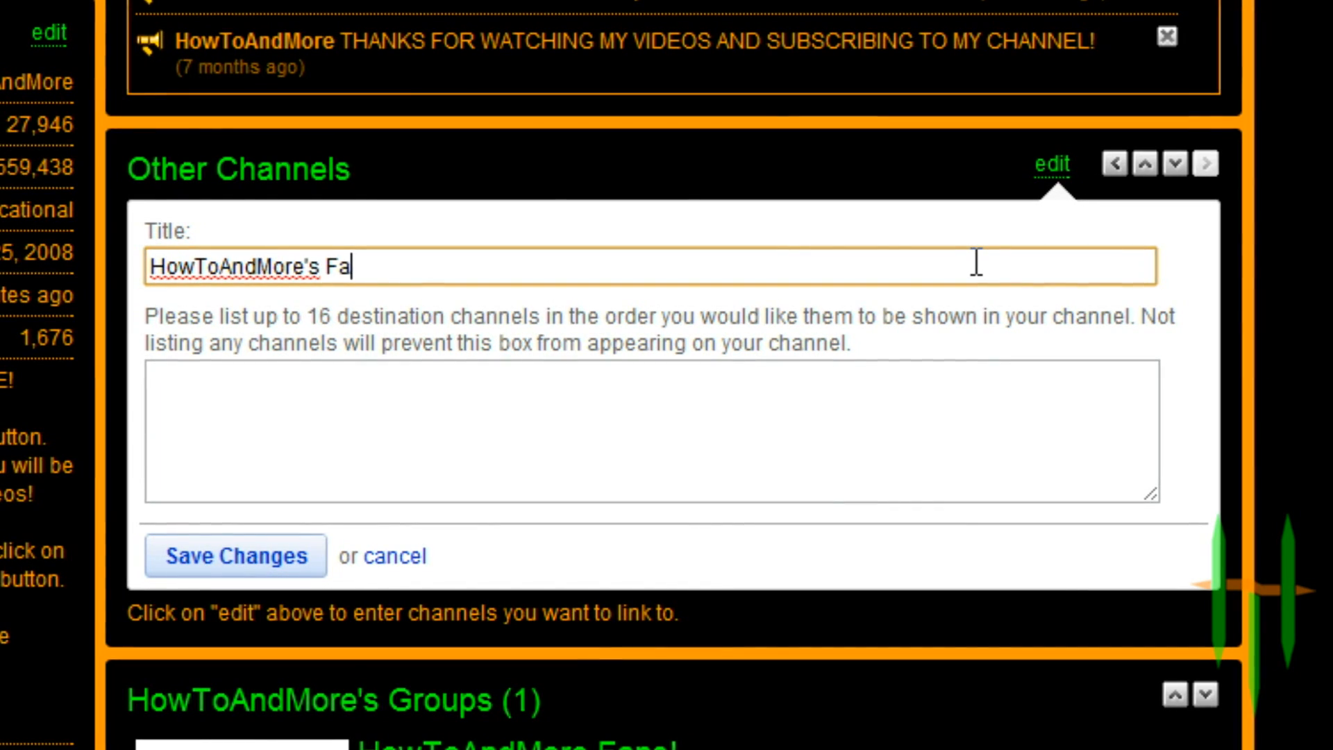
{"action": "type", "text": "vs!"}
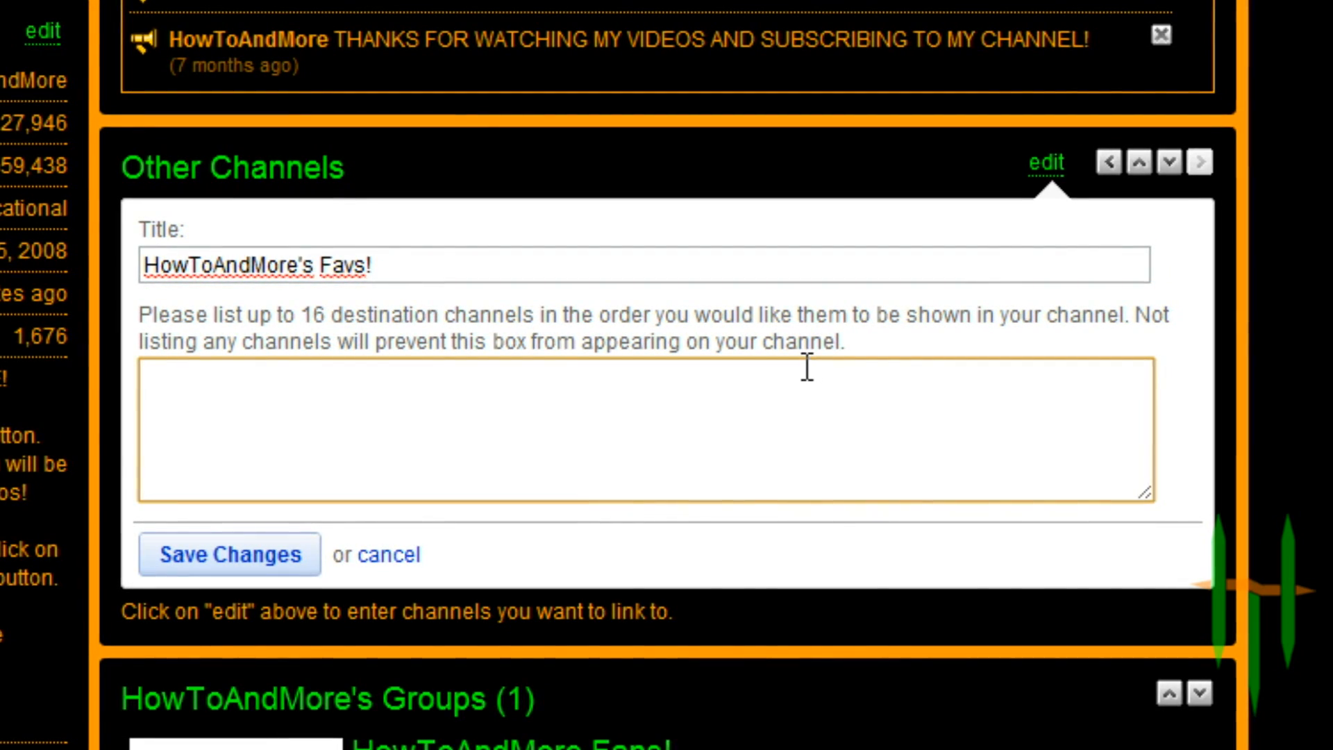
List 'Sxephil, ShayCarl' as the featured channels and save the changes
{"action": "type", "text": "Sxeph"}
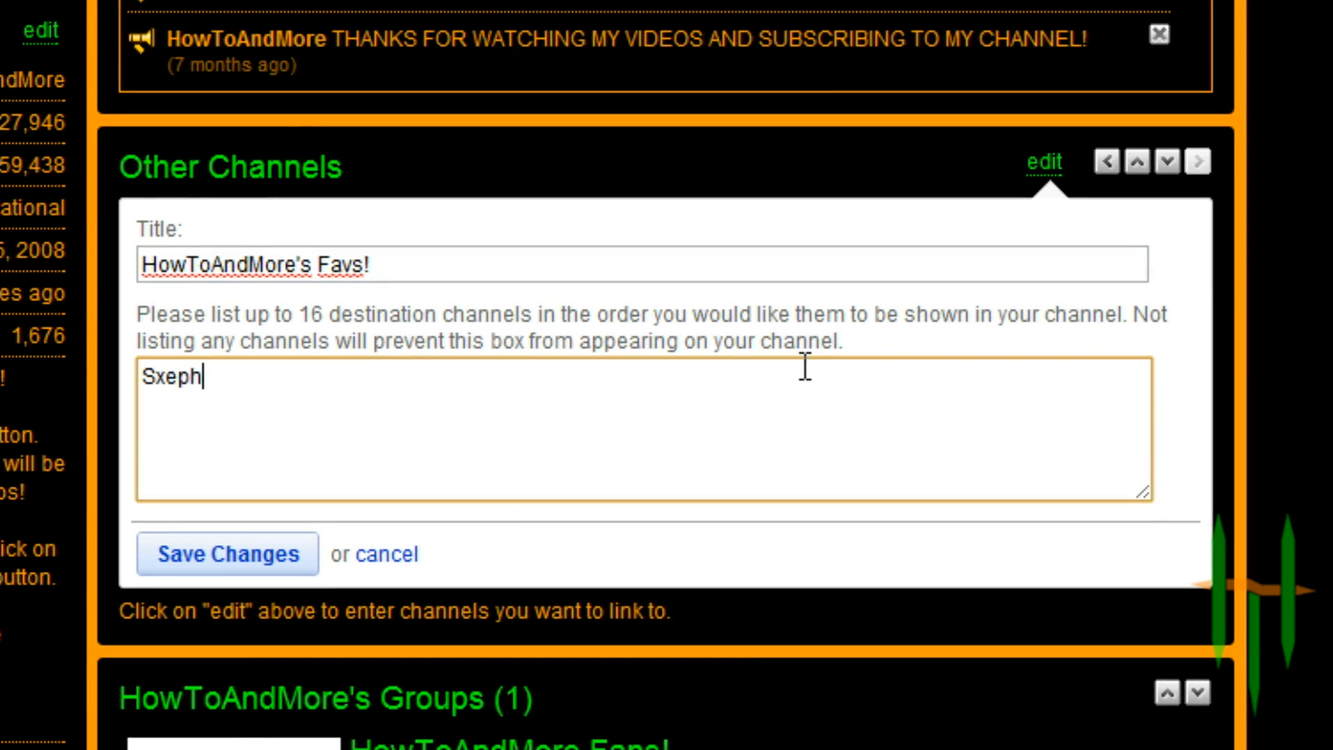
{"action": "type", "text": "il"}
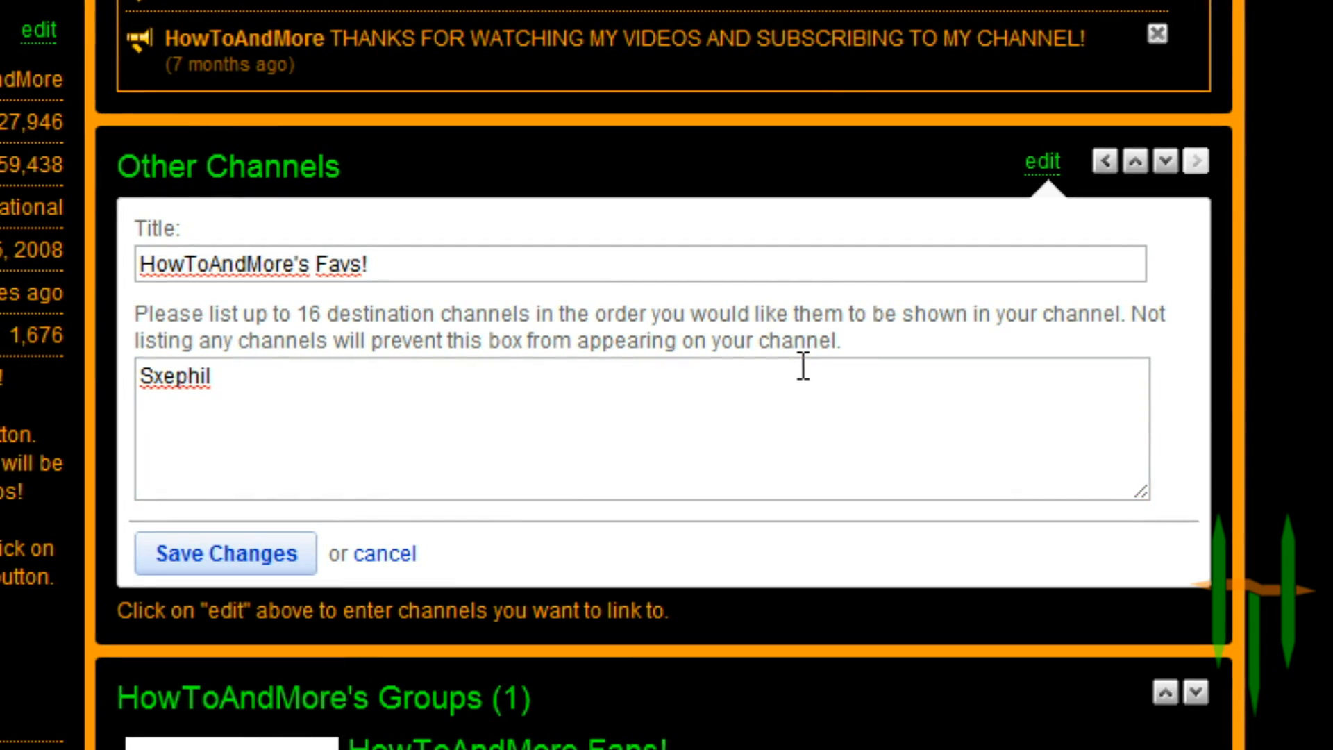
{"action": "type", "text": ","}
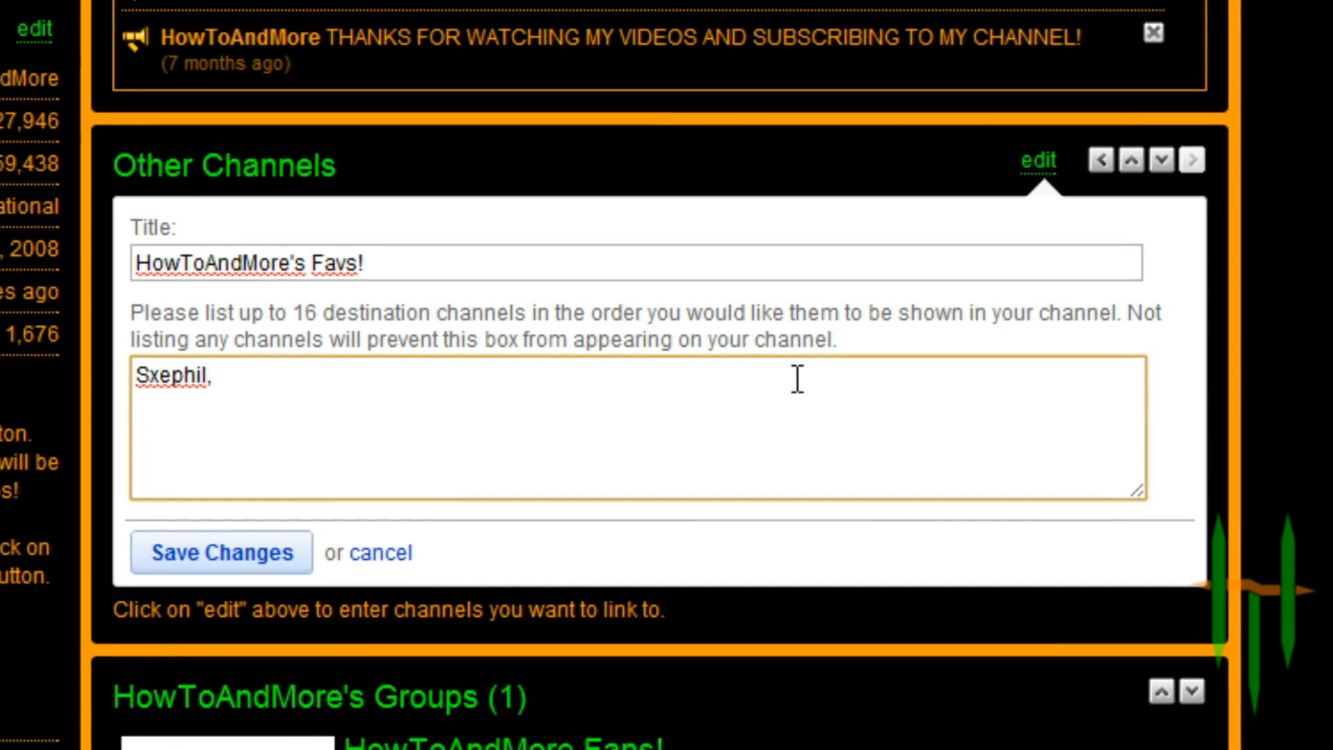
{"action": "type", "text": "ShayCarl"}
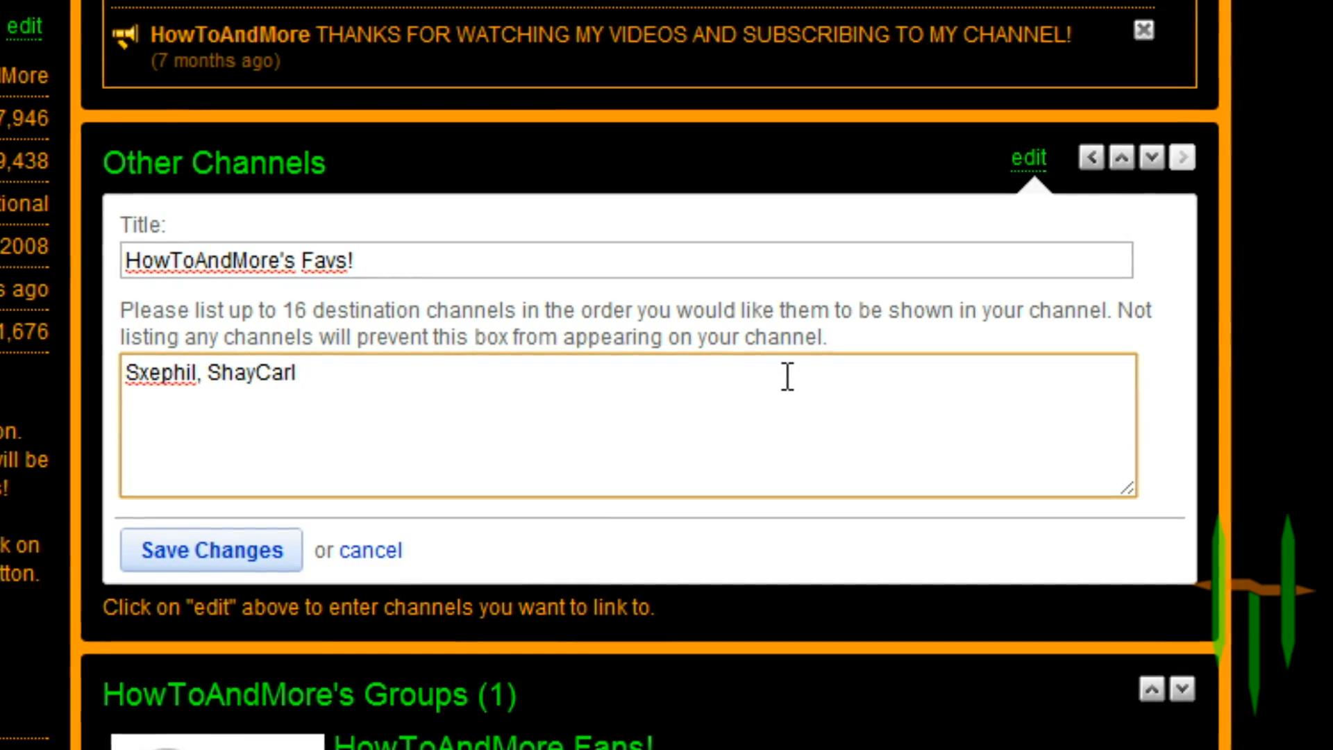
{"action": "left_click", "coordinate": [211, 550]}
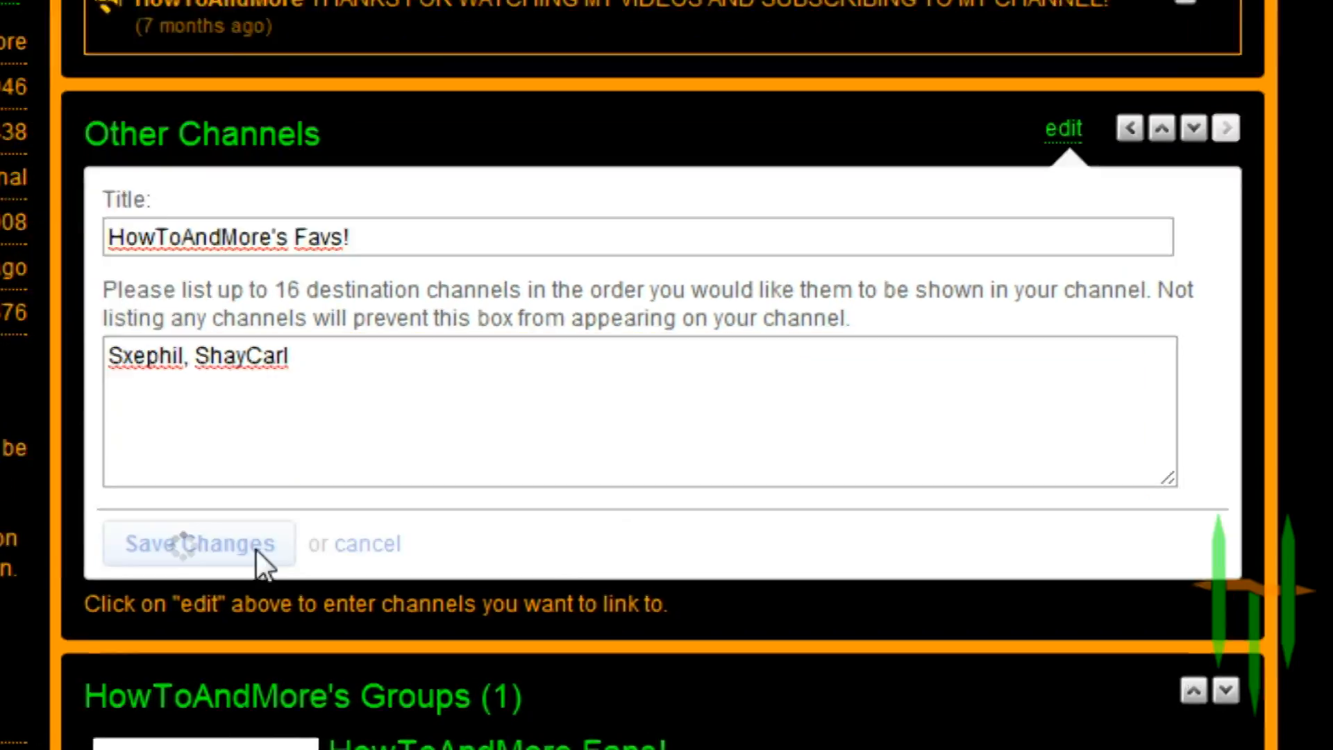
{"action": "left_click", "coordinate": [199, 543]}
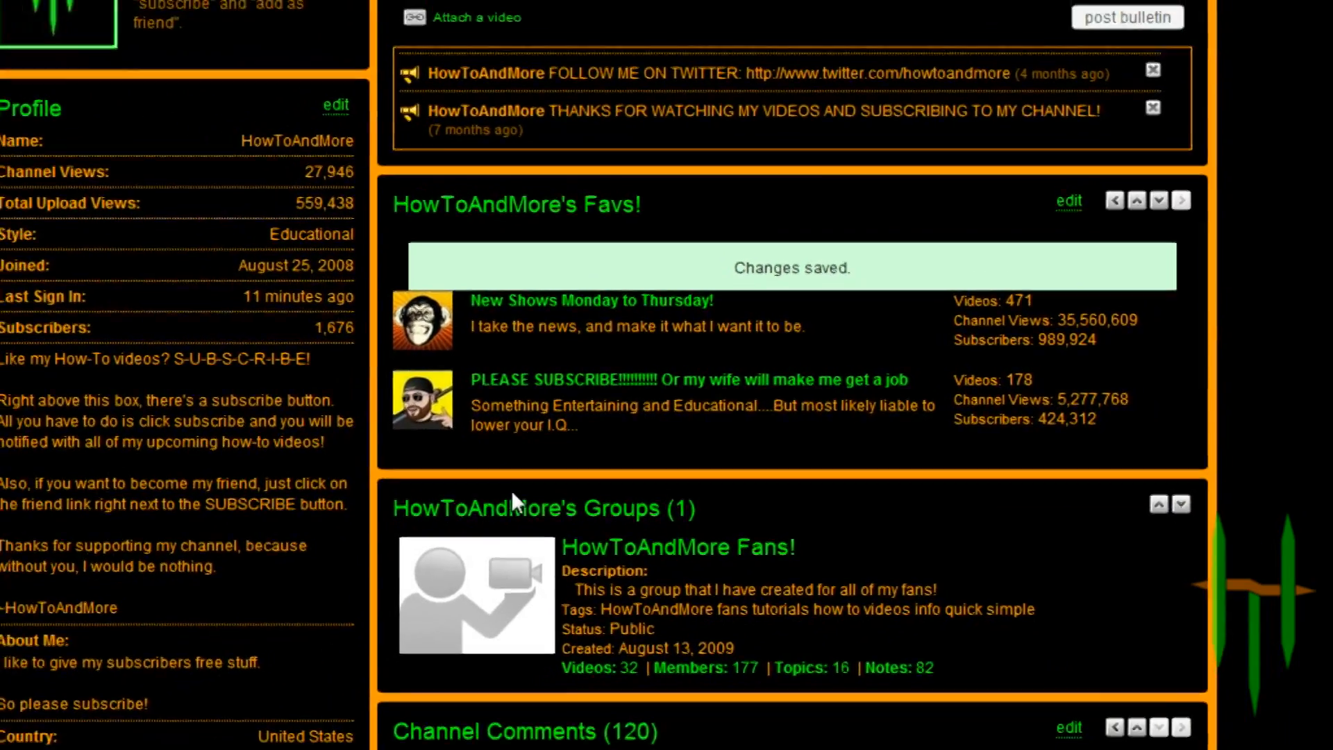